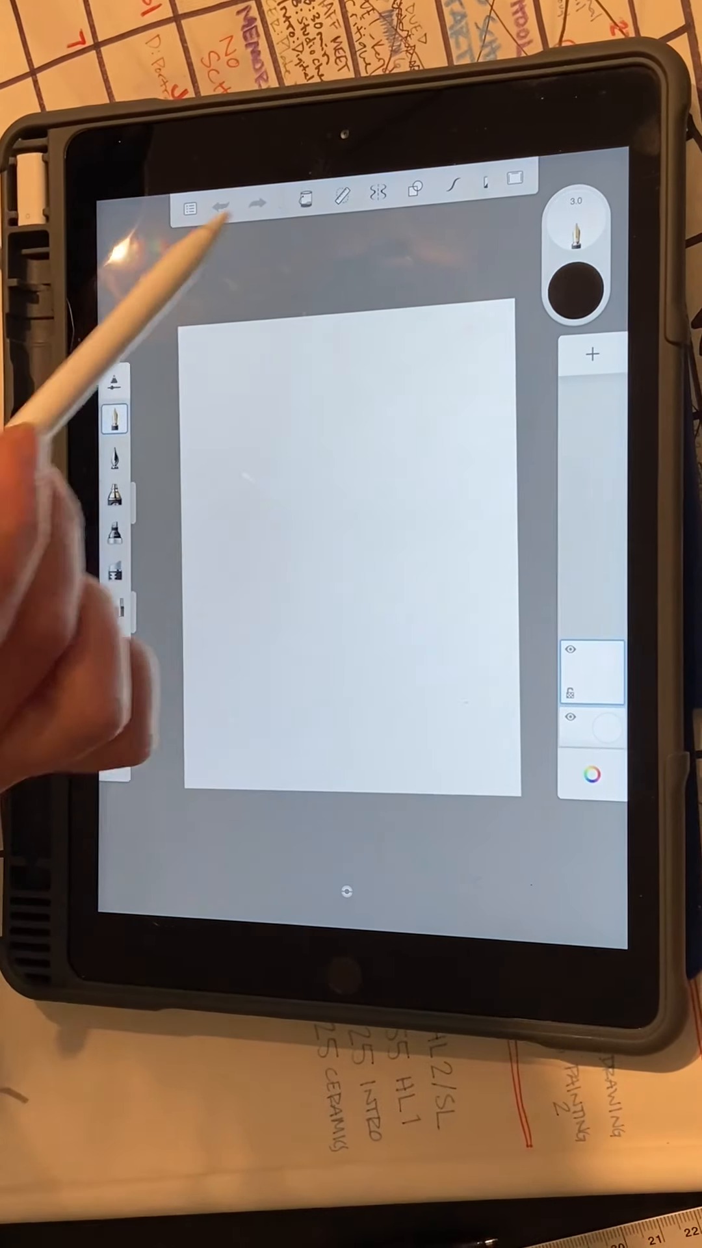
Enable six-section radial symmetry centred on the blank page.
{"action": "left_click", "coordinate": [376, 188]}
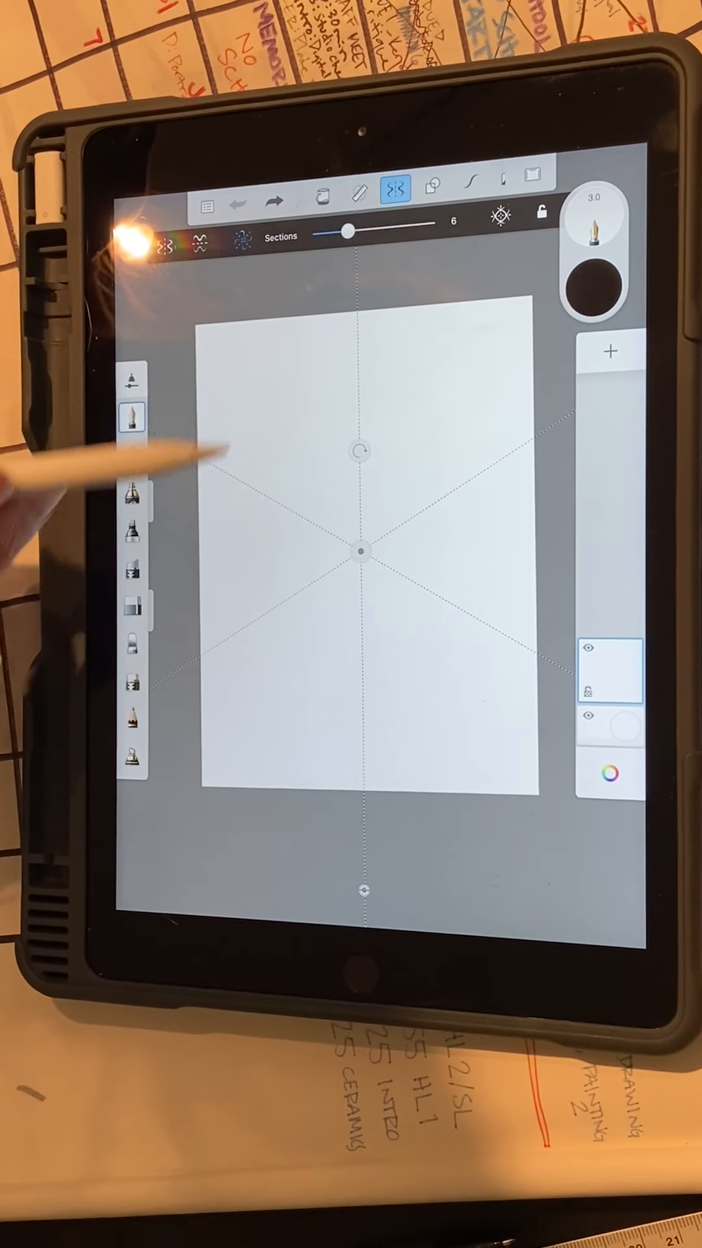
Show the Fountain Pen settings panel (Size 3.0, Opacity 96%).
{"action": "left_click", "coordinate": [131, 418]}
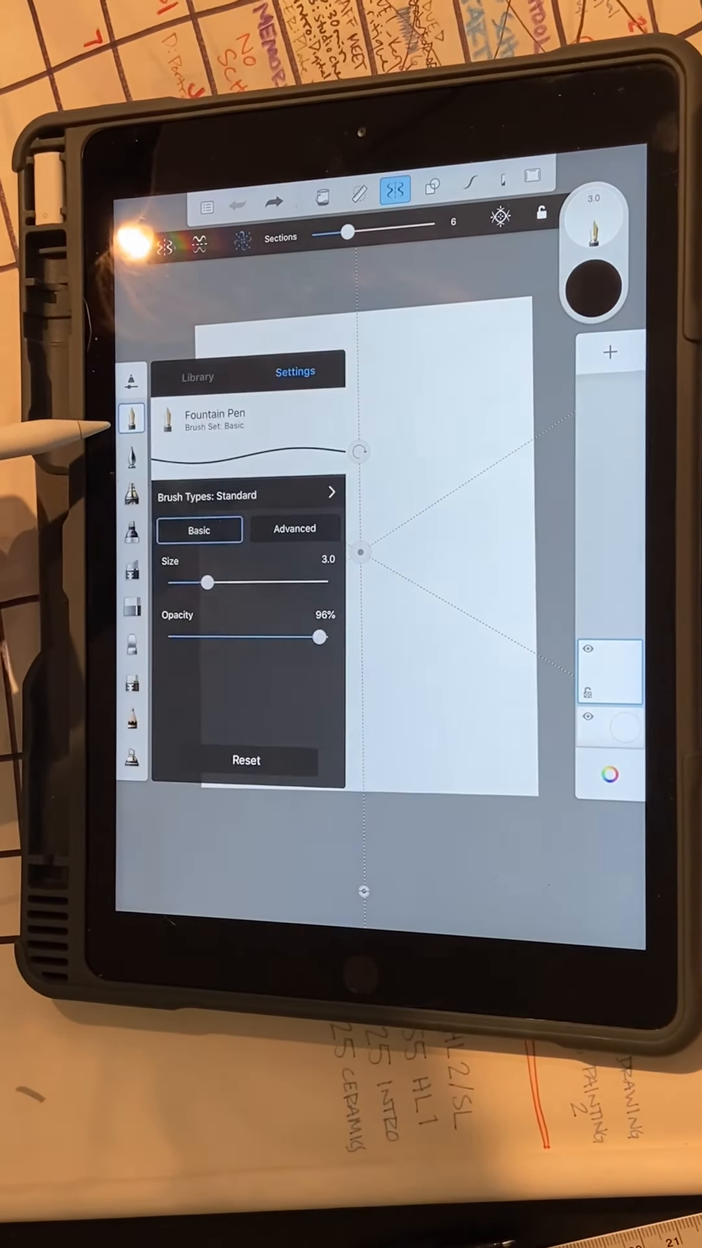
{"action": "left_click", "coordinate": [131, 418]}
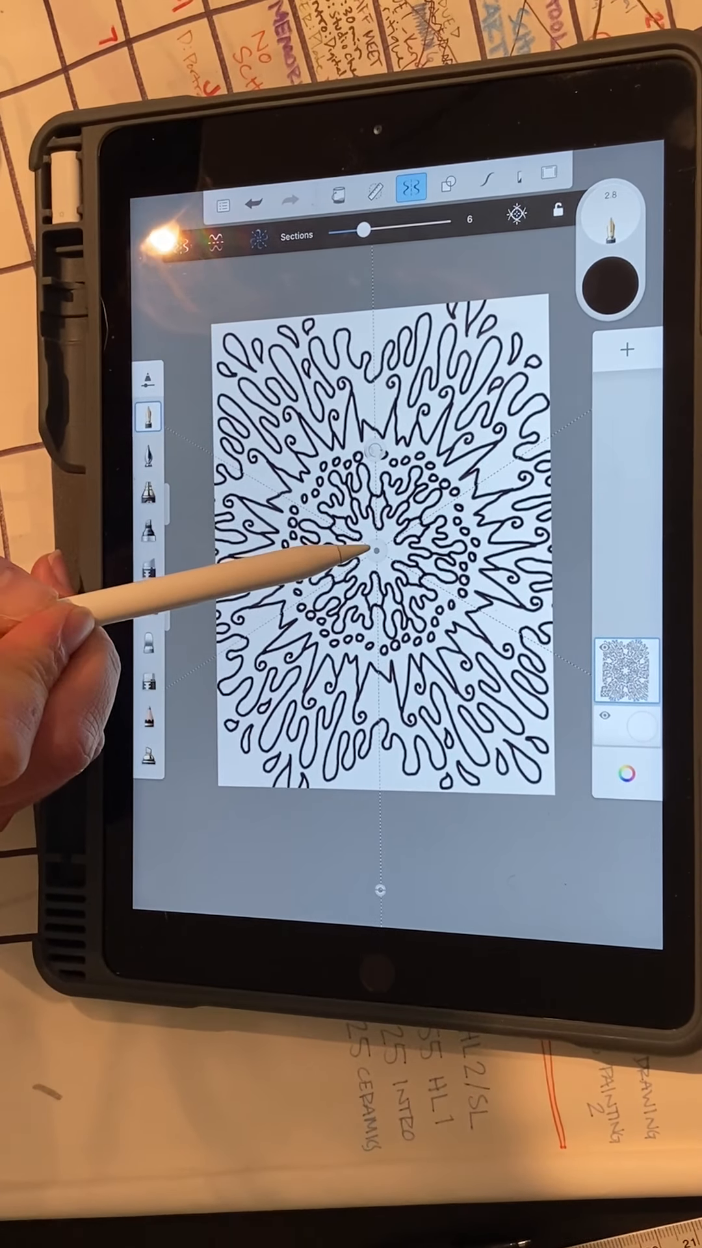
Reposition the symmetry centre, then undo the mandala strokes back to a blank page.
{"action": "left_click_drag", "start_coordinate": [375, 549], "coordinate": [362, 549]}
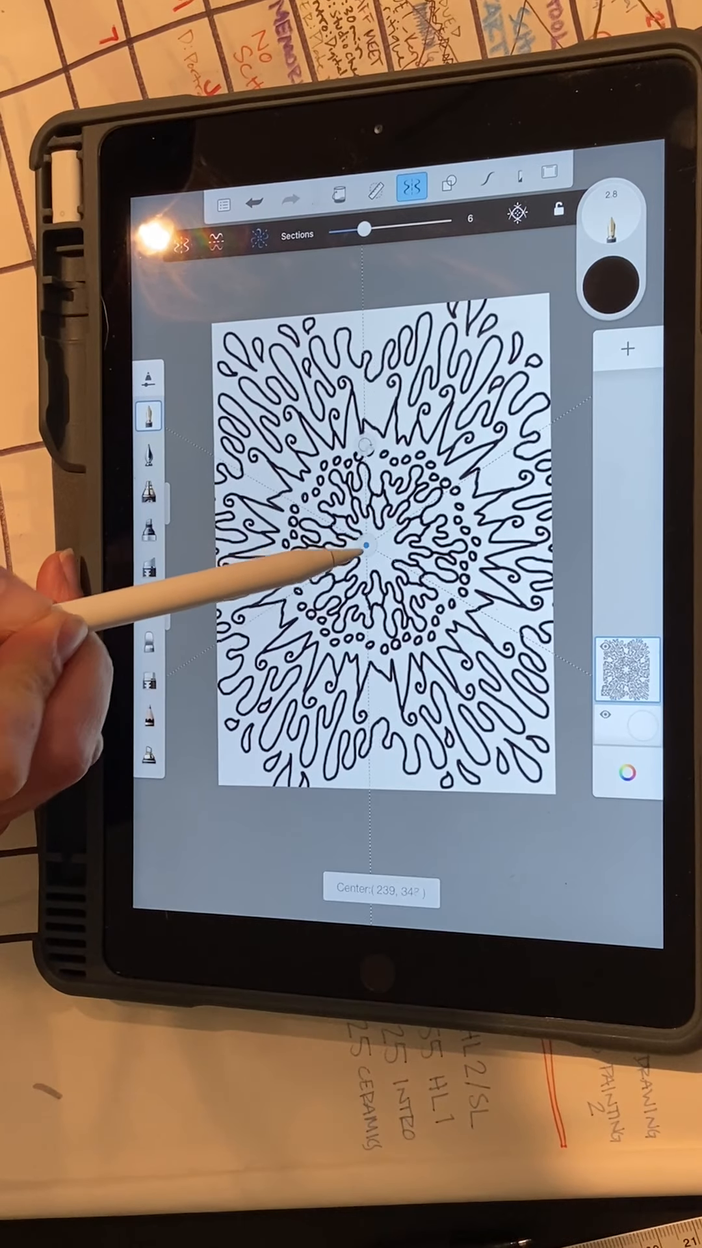
{"action": "left_click_drag", "start_coordinate": [358, 545], "coordinate": [294, 497]}
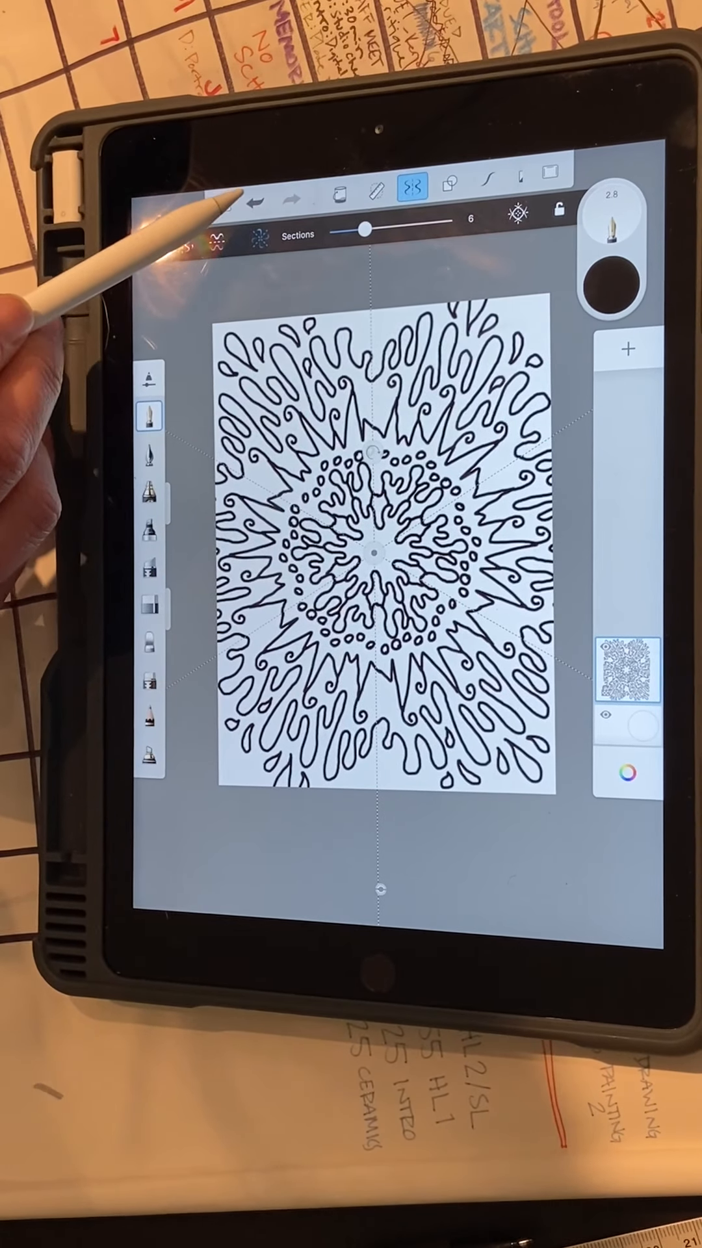
{"action": "left_click", "coordinate": [242, 201]}
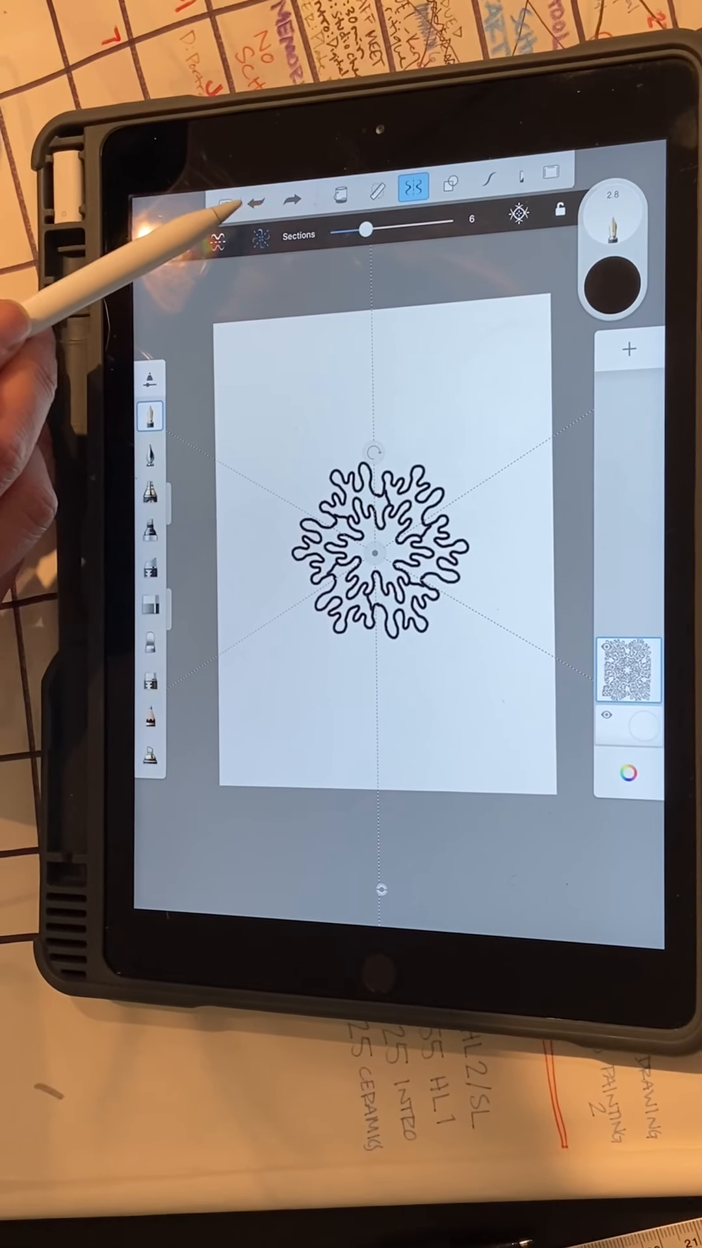
{"action": "left_click", "coordinate": [249, 205]}
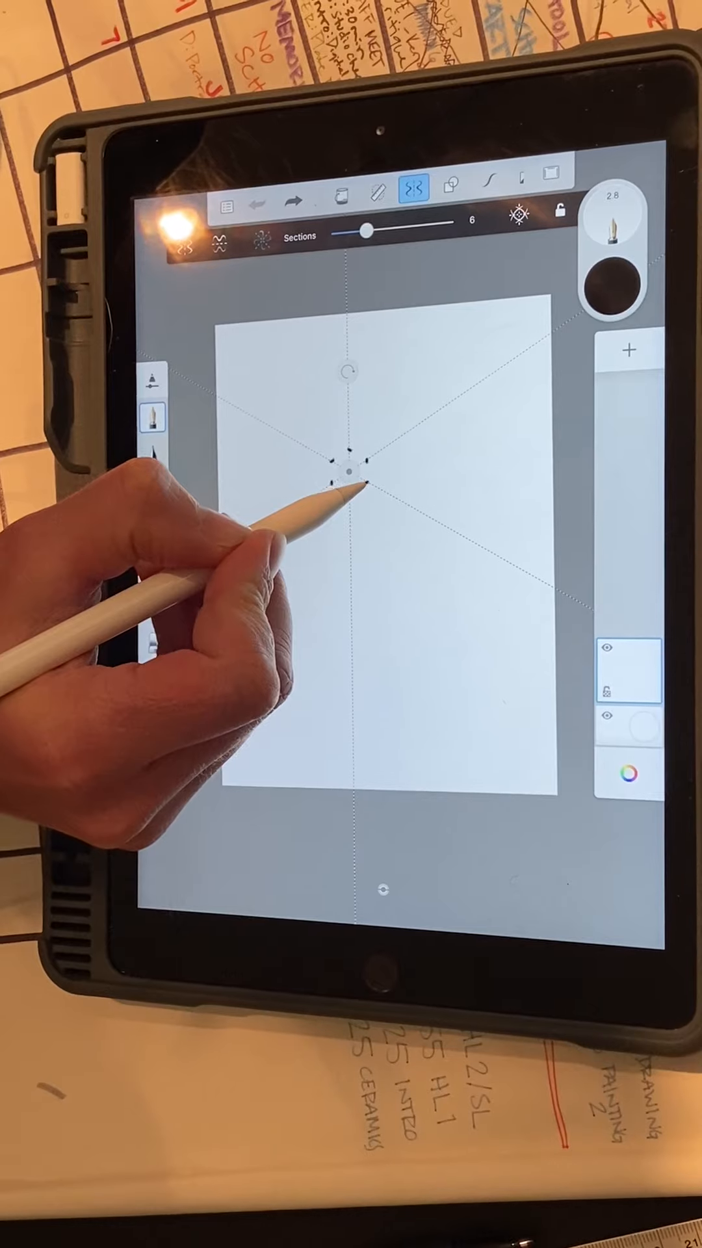
Draw small centre marks, a wavy loop ring, and surrounding sharp spikes with the Fountain Pen.
{"action": "left_click_drag", "start_coordinate": [334, 493], "coordinate": [382, 557]}
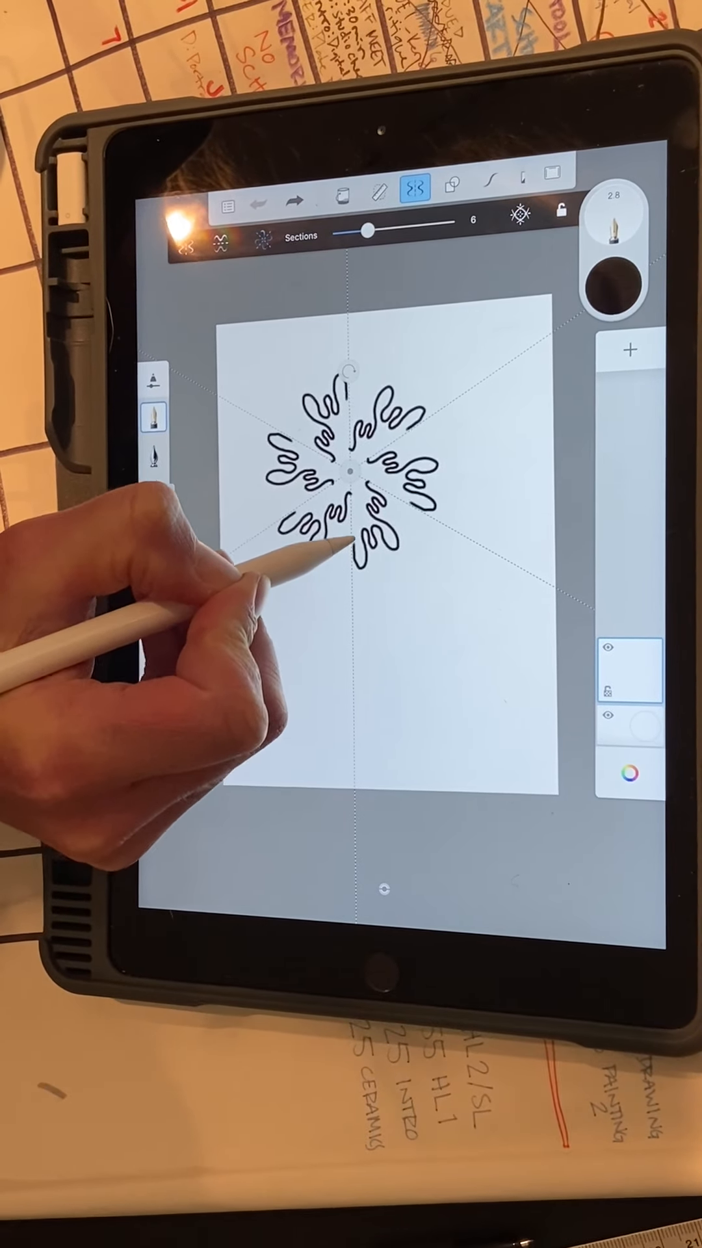
{"action": "left_click_drag", "start_coordinate": [343, 557], "coordinate": [374, 525]}
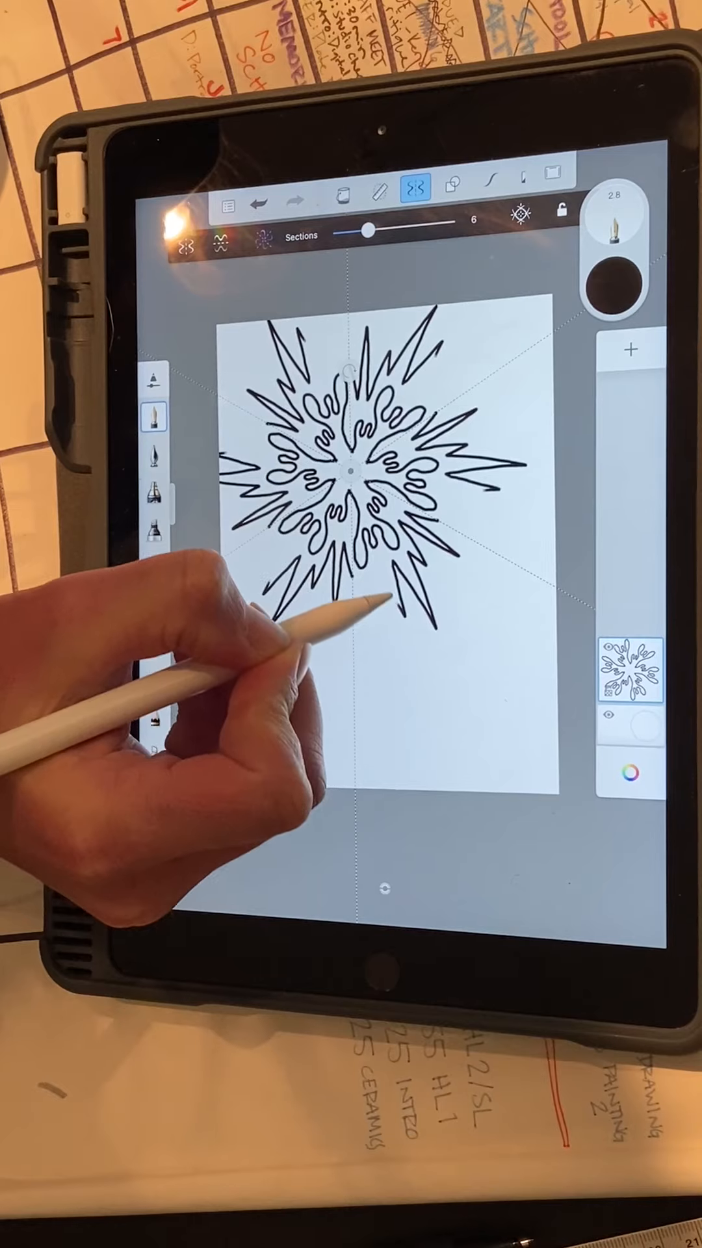
{"action": "left_click_drag", "start_coordinate": [382, 605], "coordinate": [342, 588]}
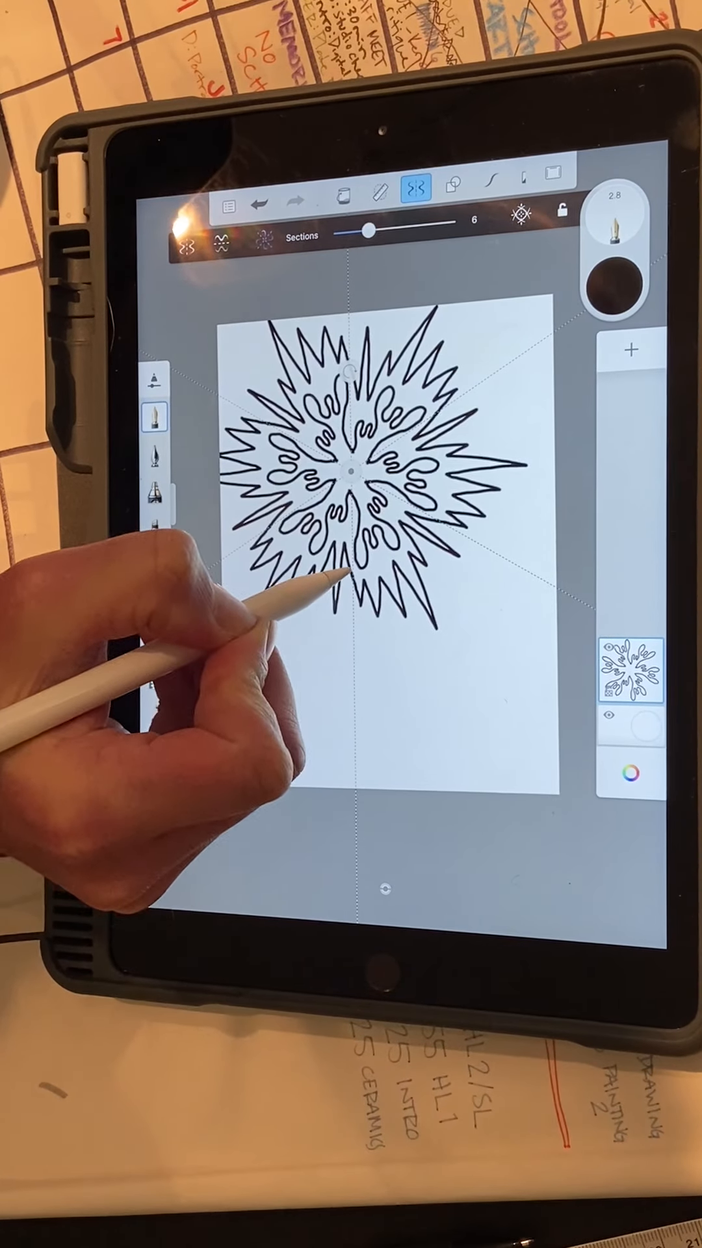